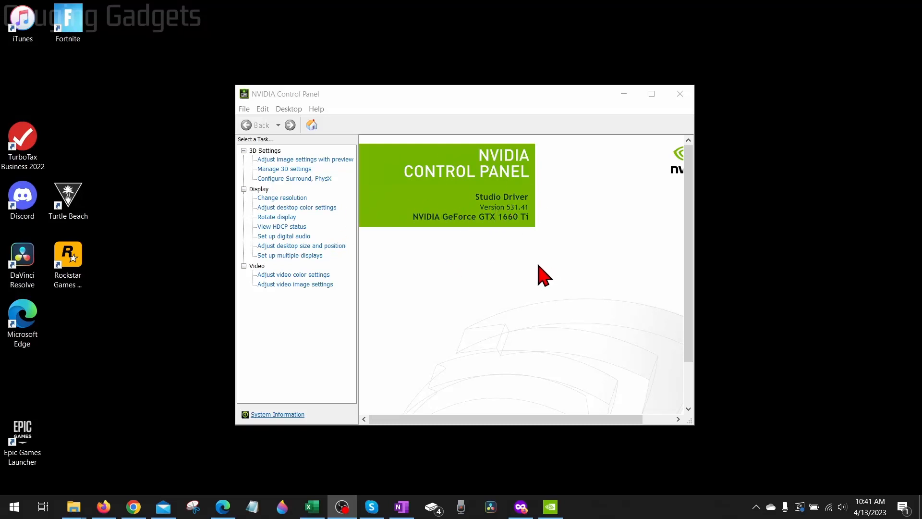
pyautogui.moveTo(591, 297)
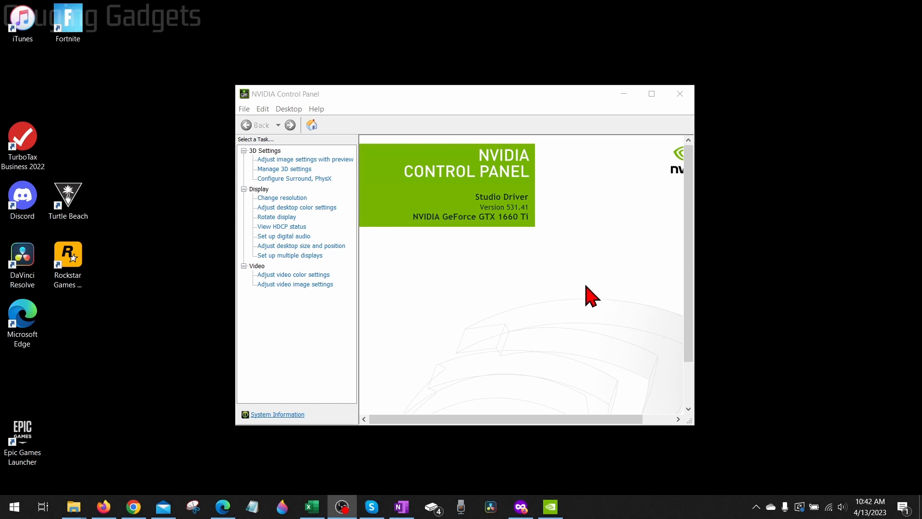
pyautogui.moveTo(616, 296)
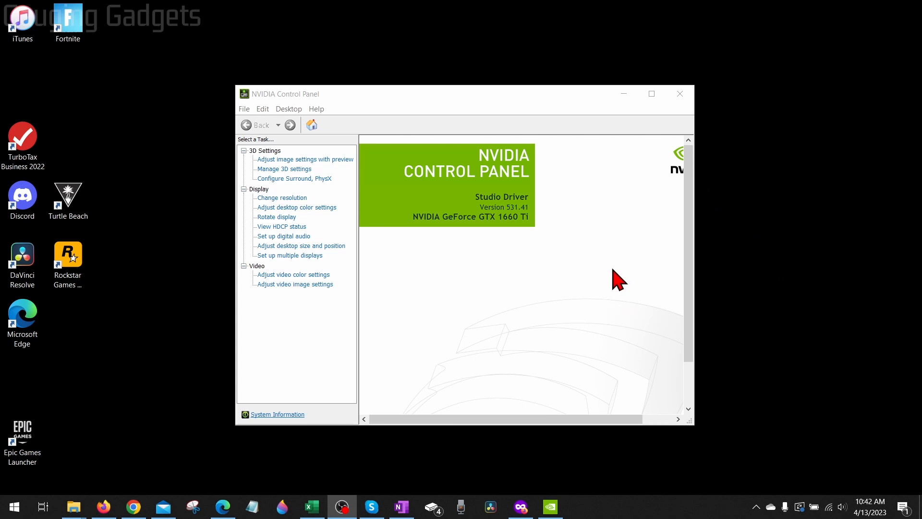
pyautogui.moveTo(617, 282)
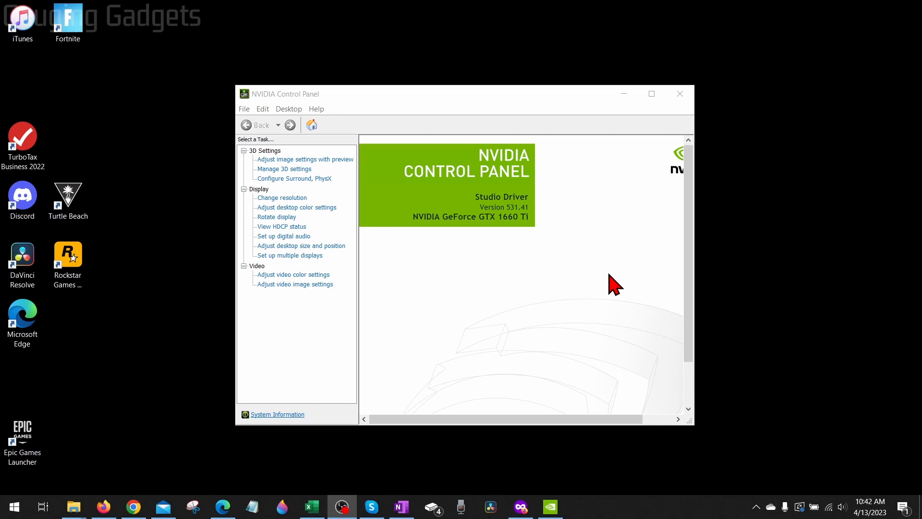
# Step: Close the NVIDIA Control Panel window and return to the desktop
pyautogui.click(678, 93)
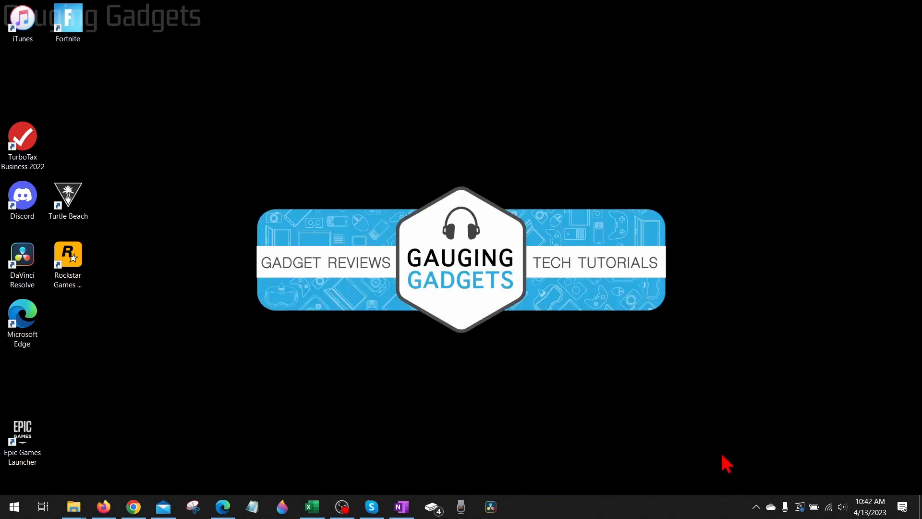
pyautogui.click(756, 506)
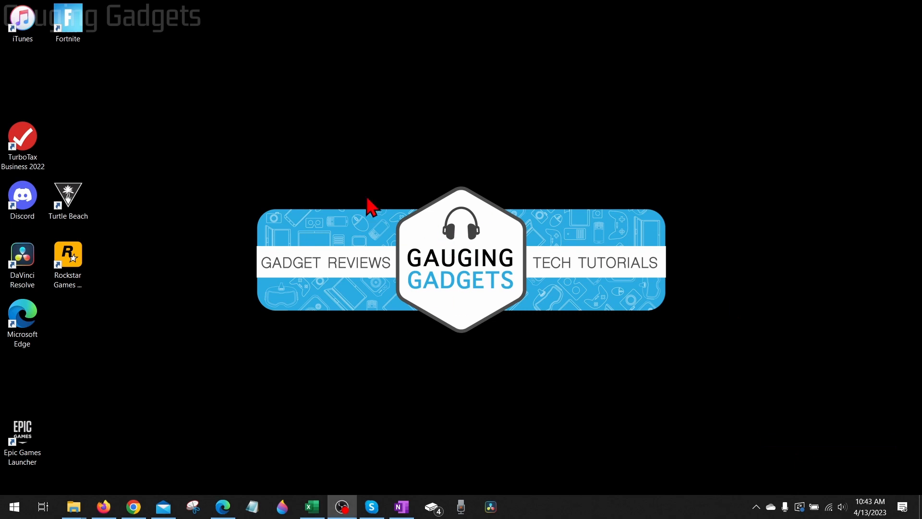
pyautogui.moveTo(372, 208)
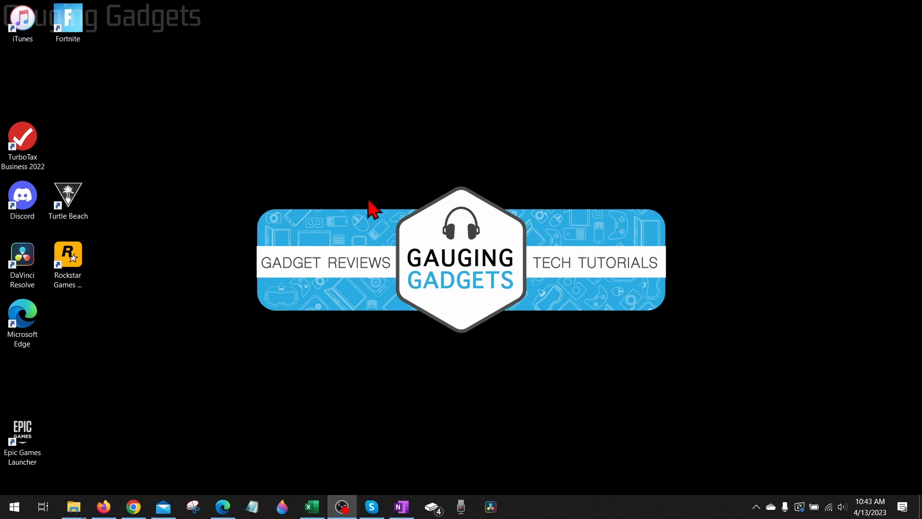
pyautogui.moveTo(373, 211)
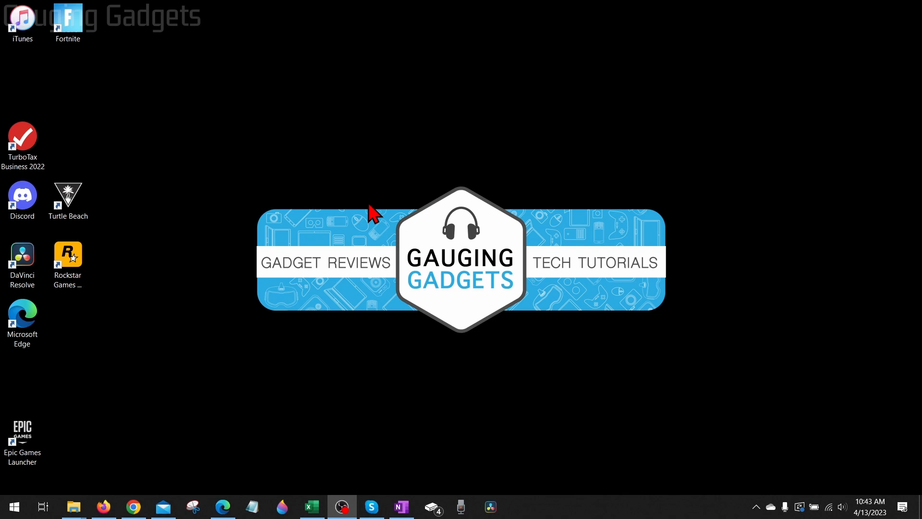
pyautogui.moveTo(420, 163)
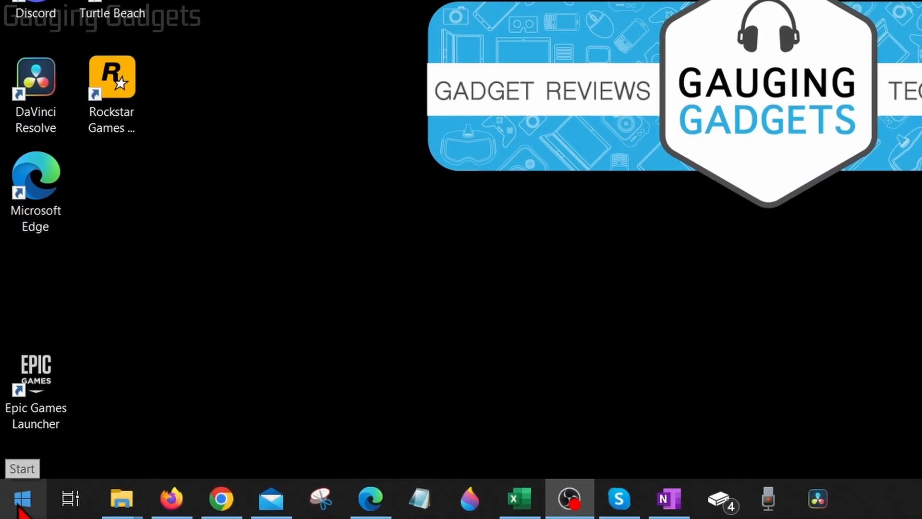
# Step: End the NVIDIA Container processes in Task Manager and close it
pyautogui.rightClick(23, 499)
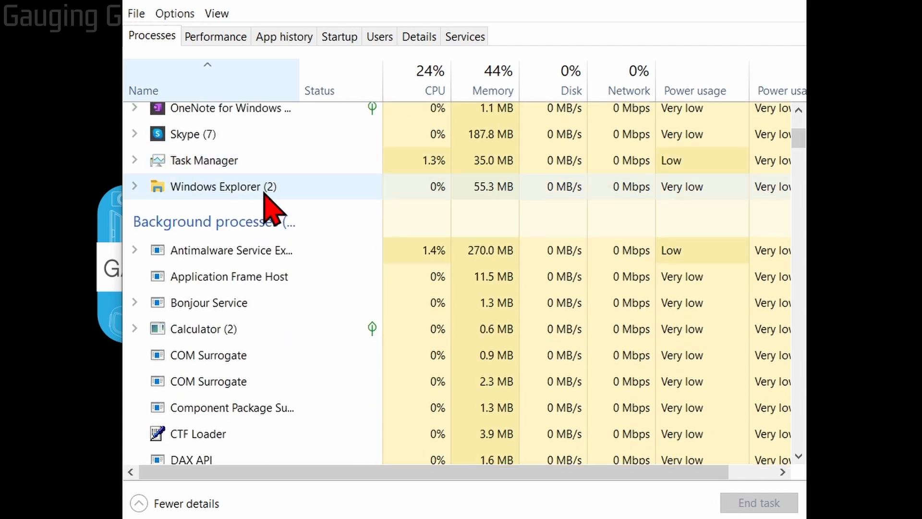
pyautogui.scroll(-3)
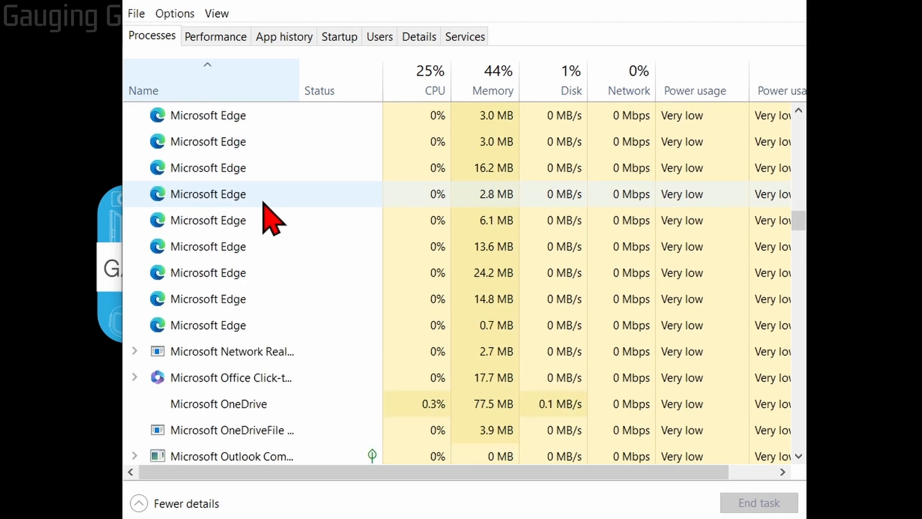
pyautogui.scroll(-3)
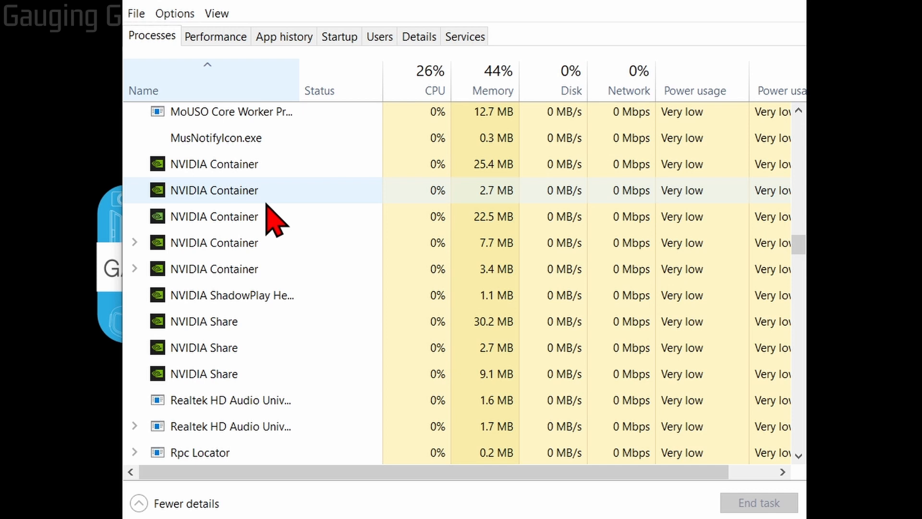
pyautogui.click(214, 163)
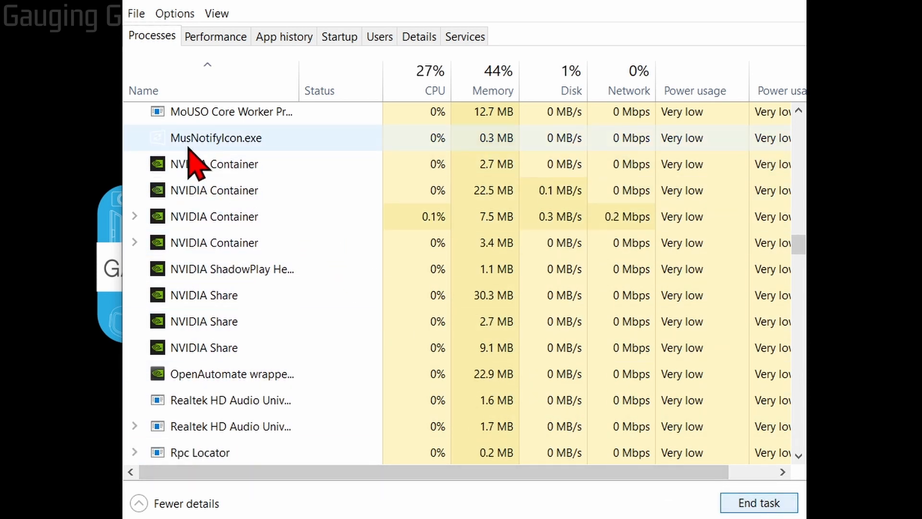
pyautogui.click(215, 164)
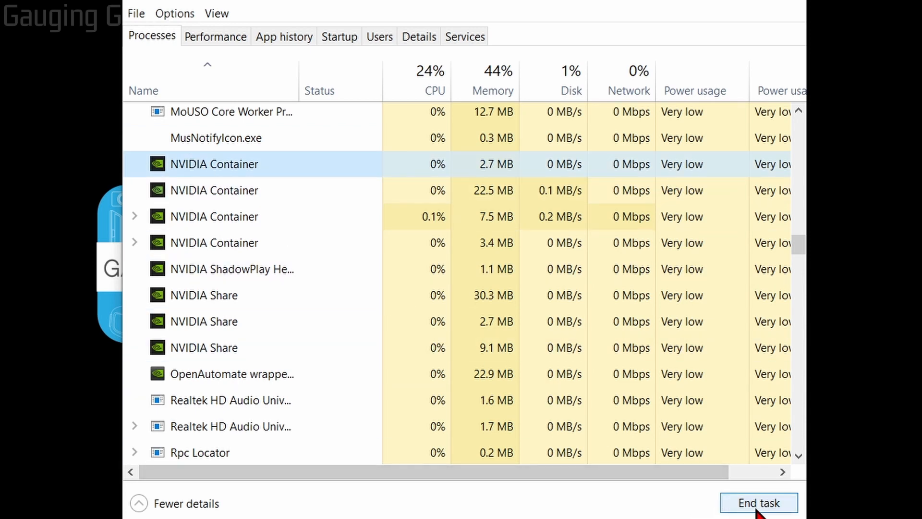
pyautogui.click(757, 503)
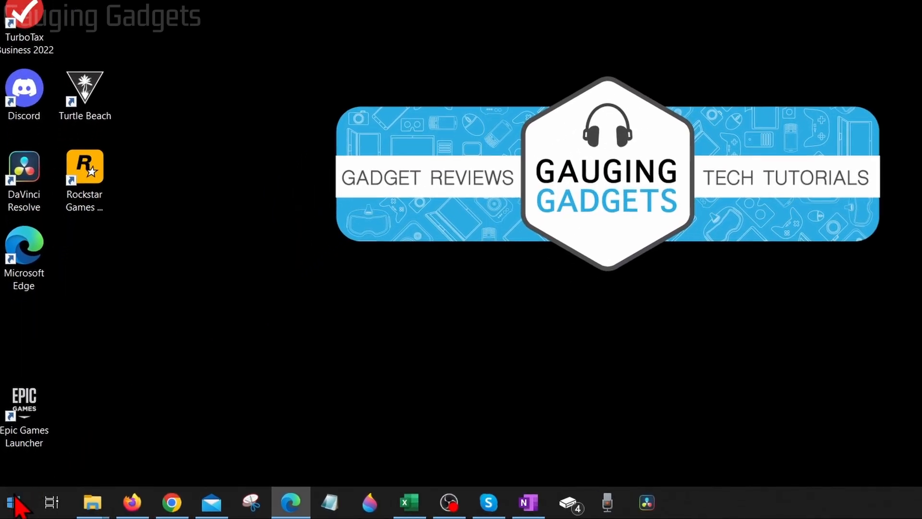
# Step: Open Services and scroll to NVIDIA Display Container LS and NVIDIA LocalSystem Container
pyautogui.click(13, 502)
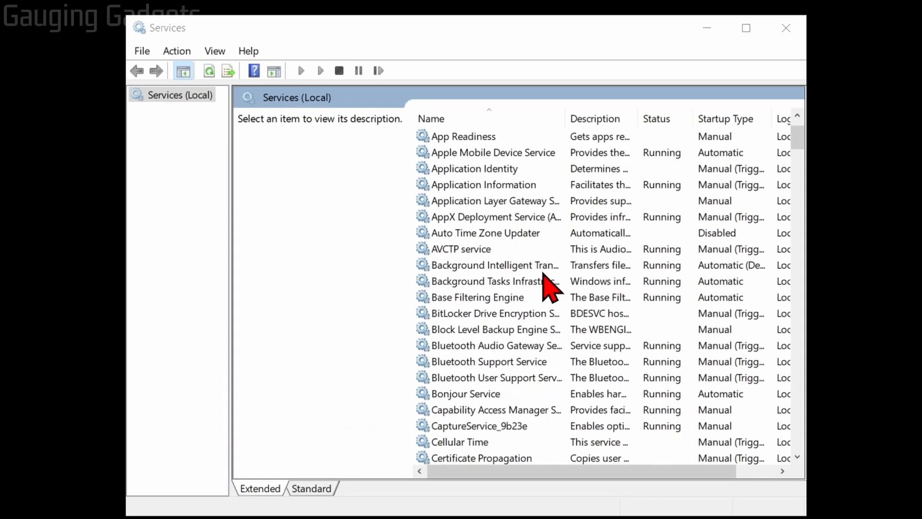
pyautogui.scroll(-3)
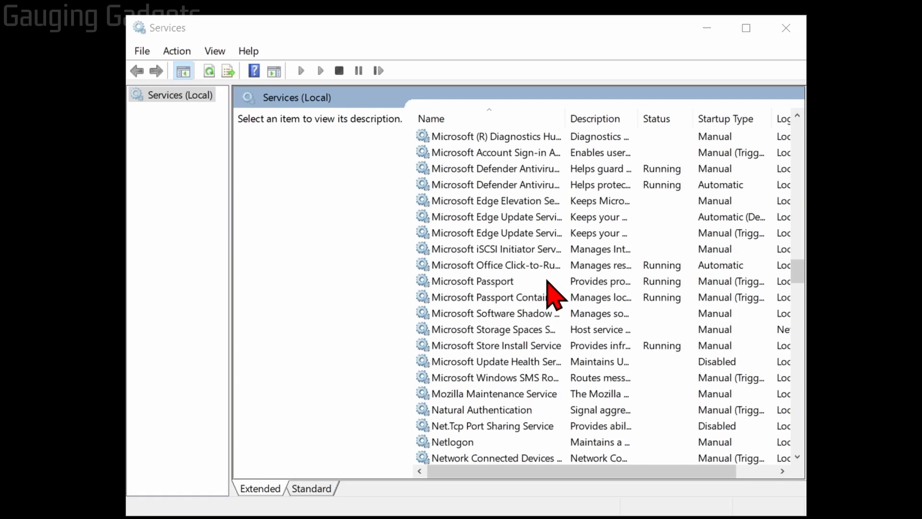
pyautogui.scroll(-3)
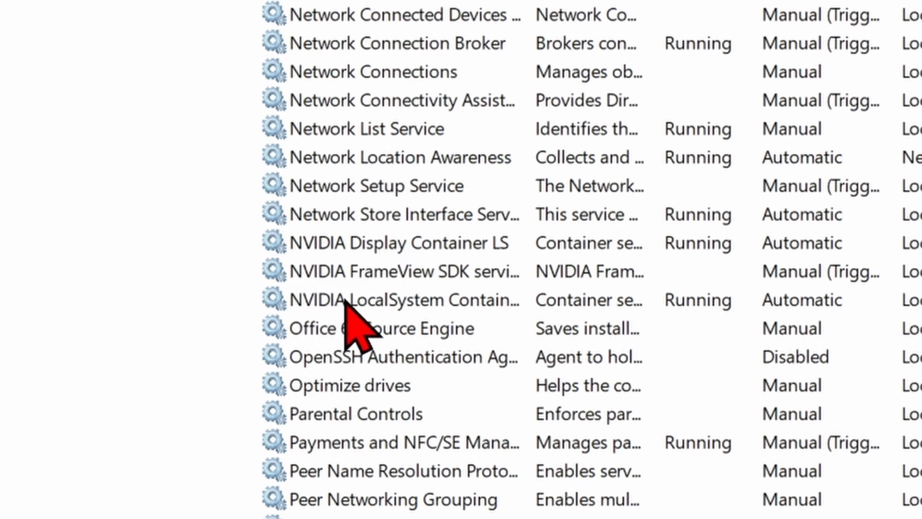
pyautogui.moveTo(411, 276)
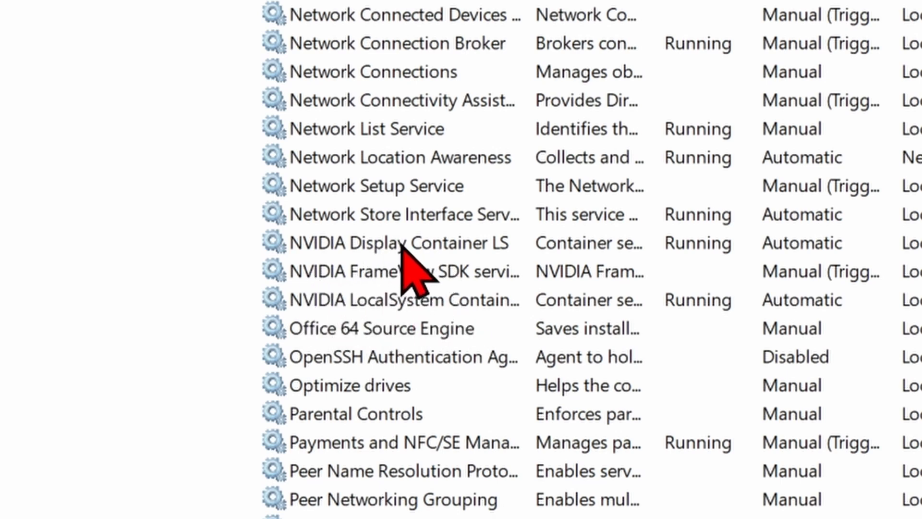
pyautogui.doubleClick(390, 242)
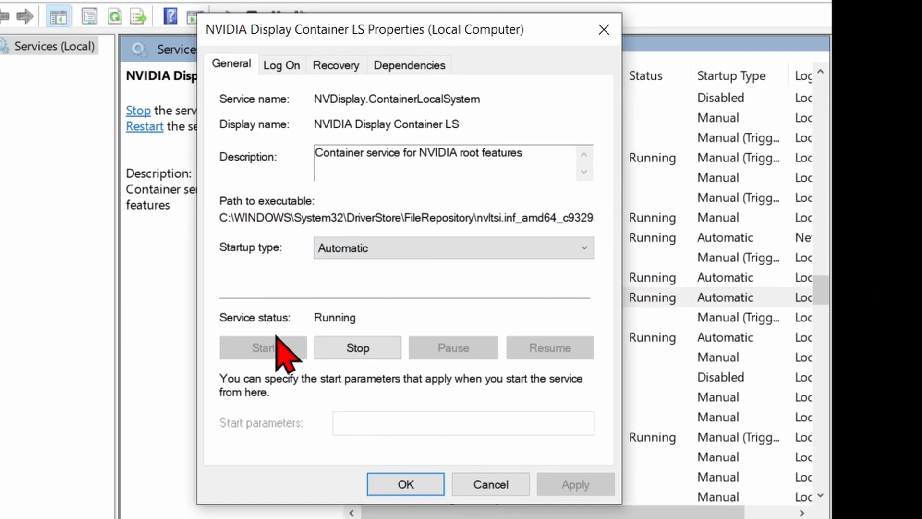
pyautogui.moveTo(351, 327)
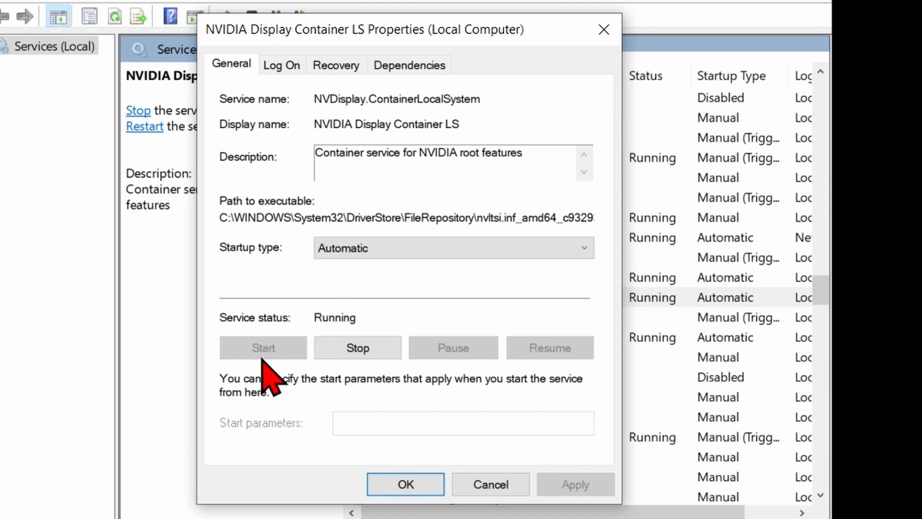
pyautogui.click(406, 483)
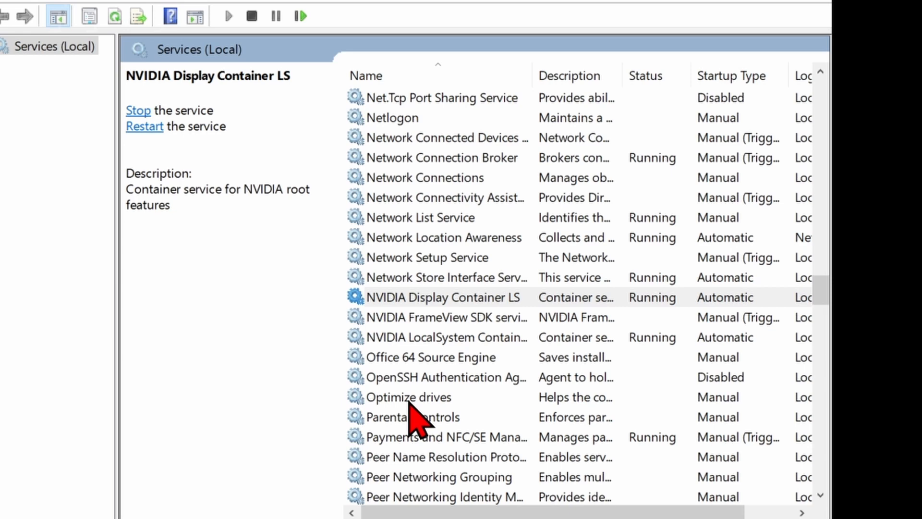
pyautogui.doubleClick(446, 337)
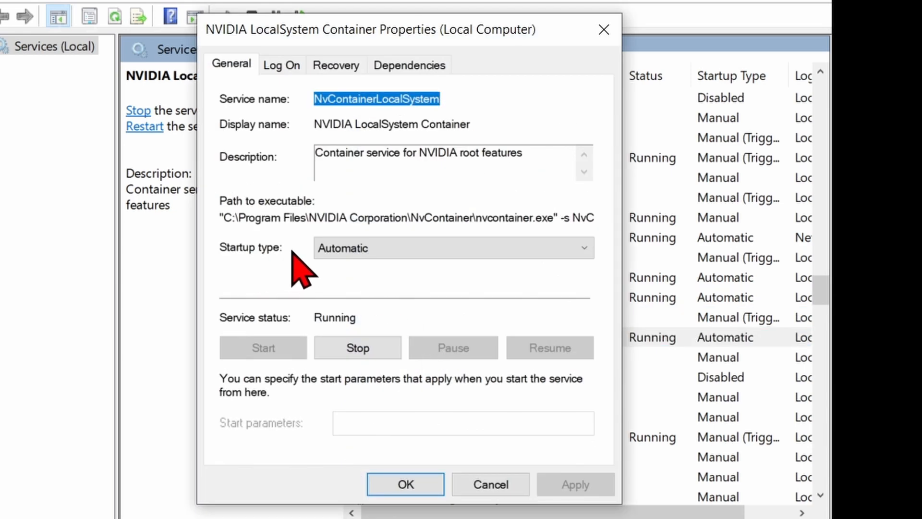
pyautogui.click(452, 247)
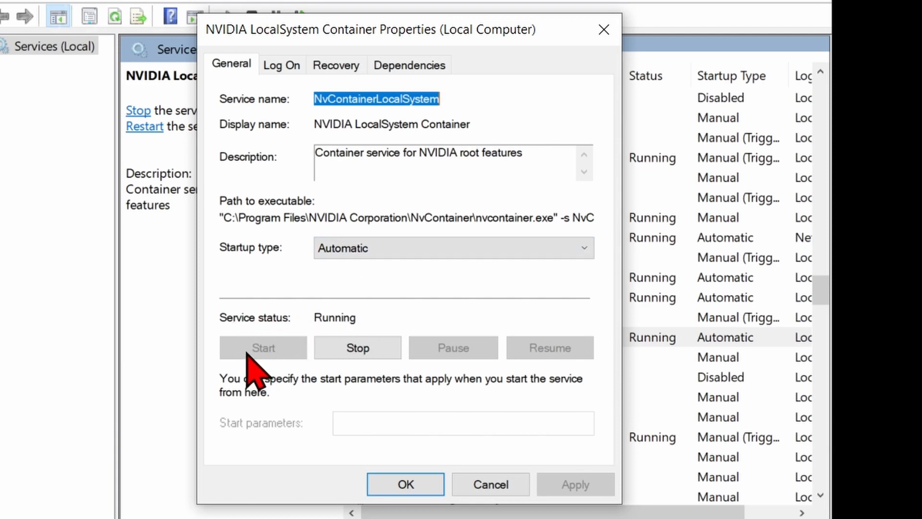
pyautogui.click(404, 484)
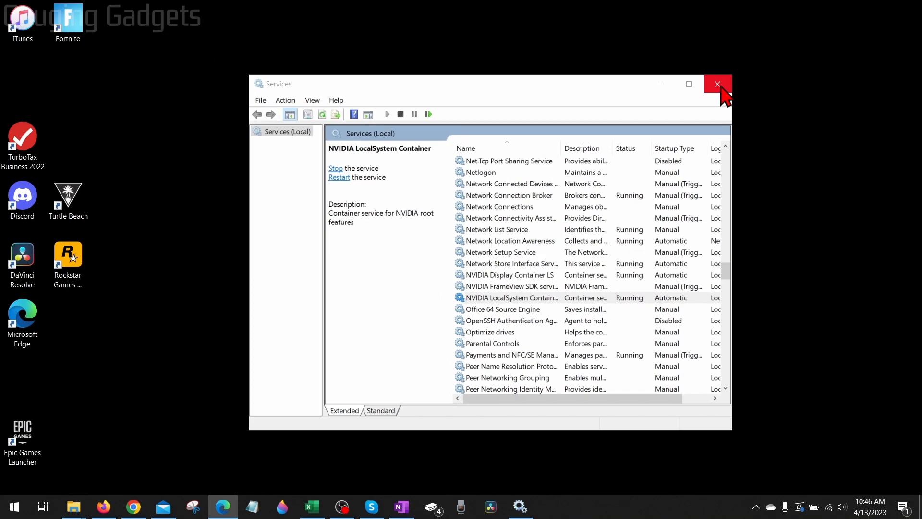
# Step: Close the Services window
pyautogui.click(717, 84)
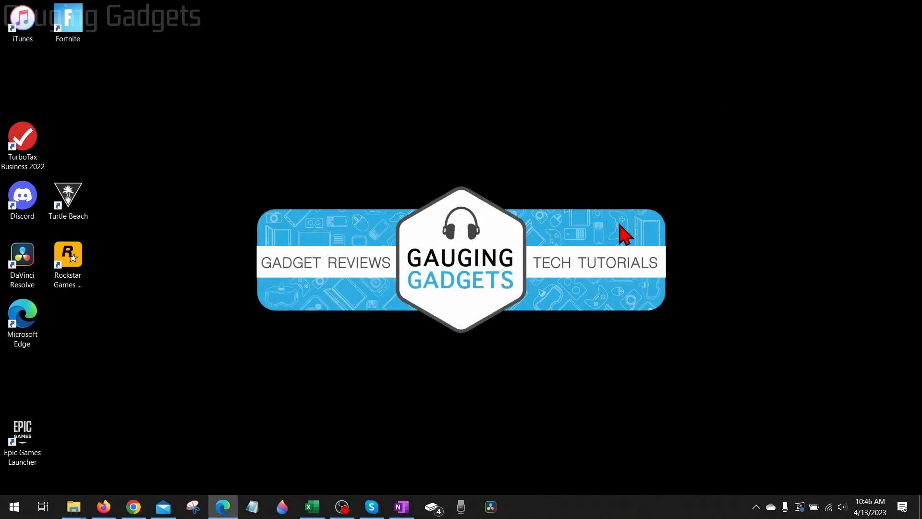
pyautogui.moveTo(647, 335)
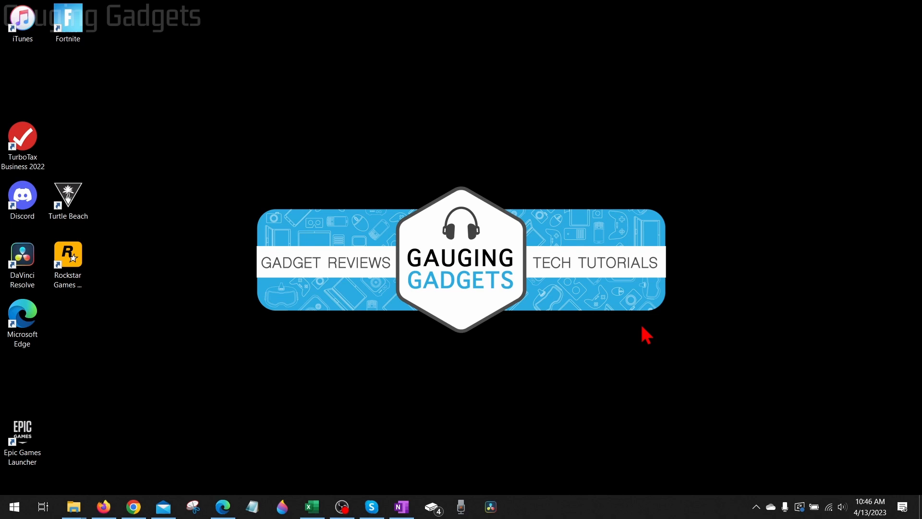
pyautogui.moveTo(671, 345)
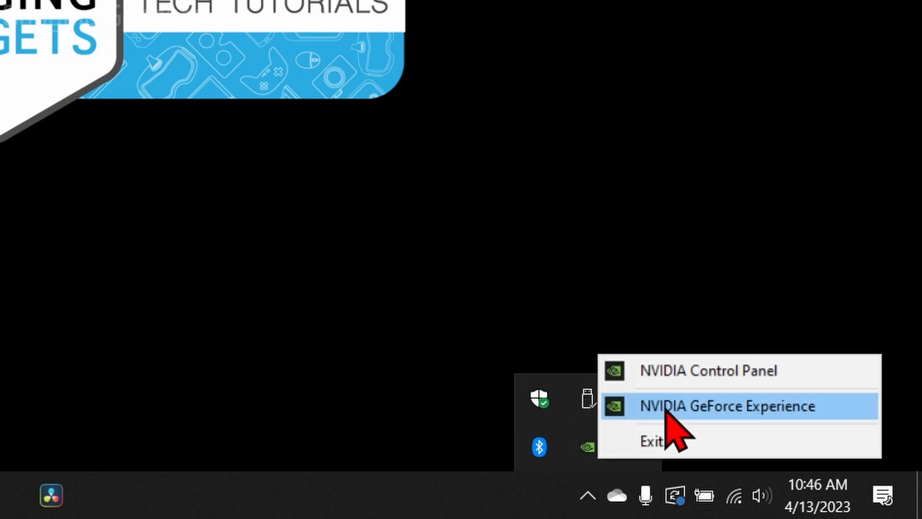
# Step: In GeForce Experience's Drivers page, download Studio Driver 531.61
pyautogui.click(723, 405)
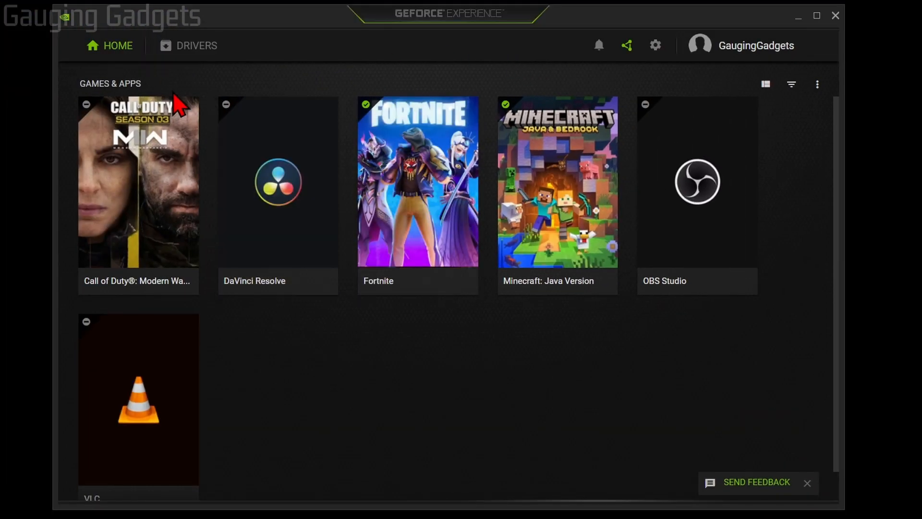
pyautogui.moveTo(197, 46)
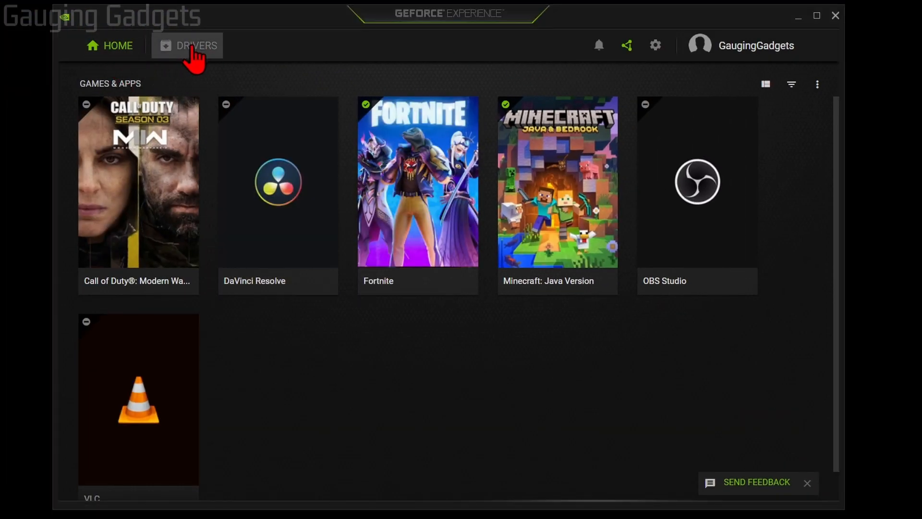
pyautogui.click(188, 45)
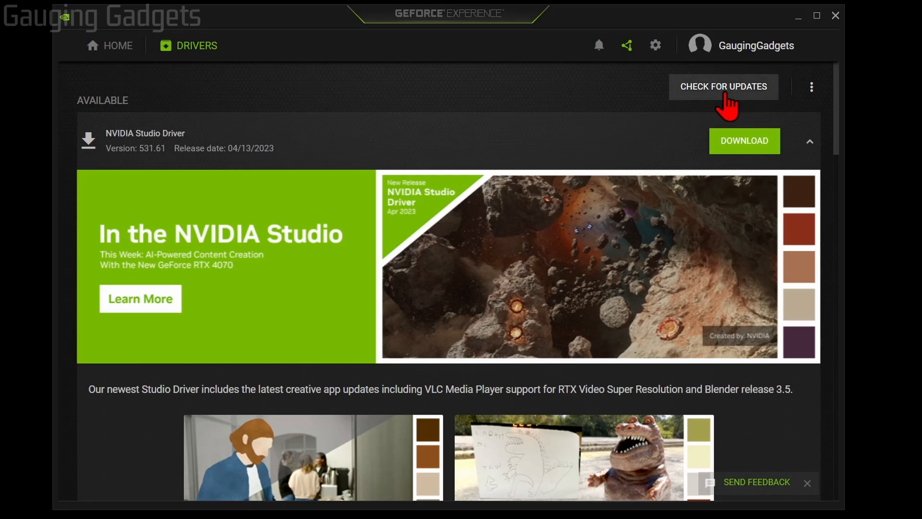
pyautogui.moveTo(644, 178)
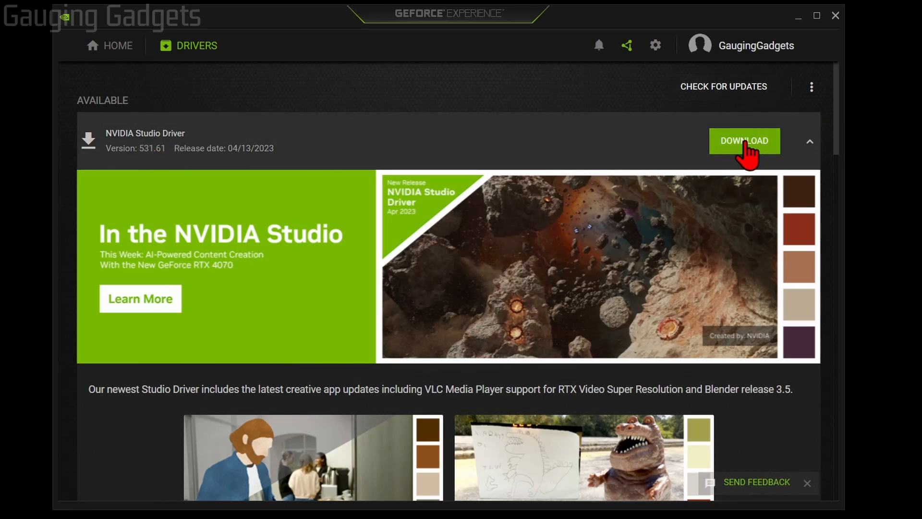
pyautogui.click(744, 140)
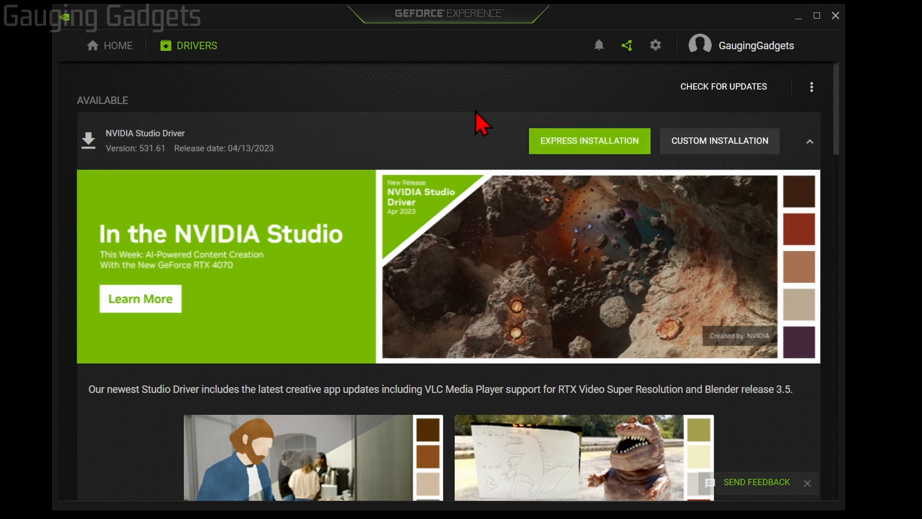
pyautogui.click(588, 141)
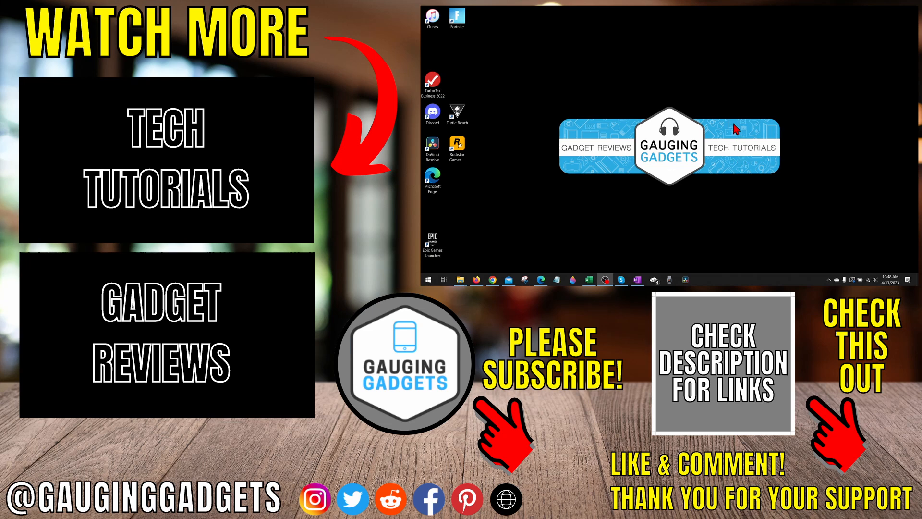
pyautogui.moveTo(723, 122)
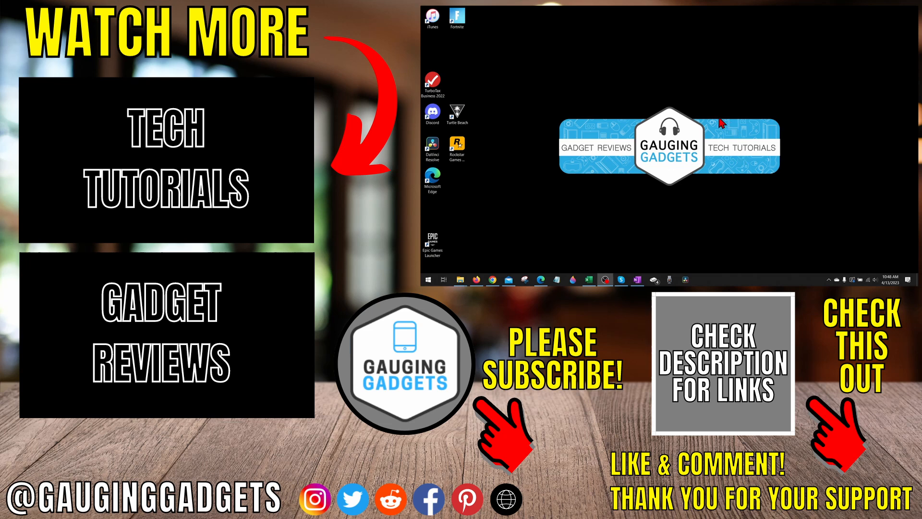